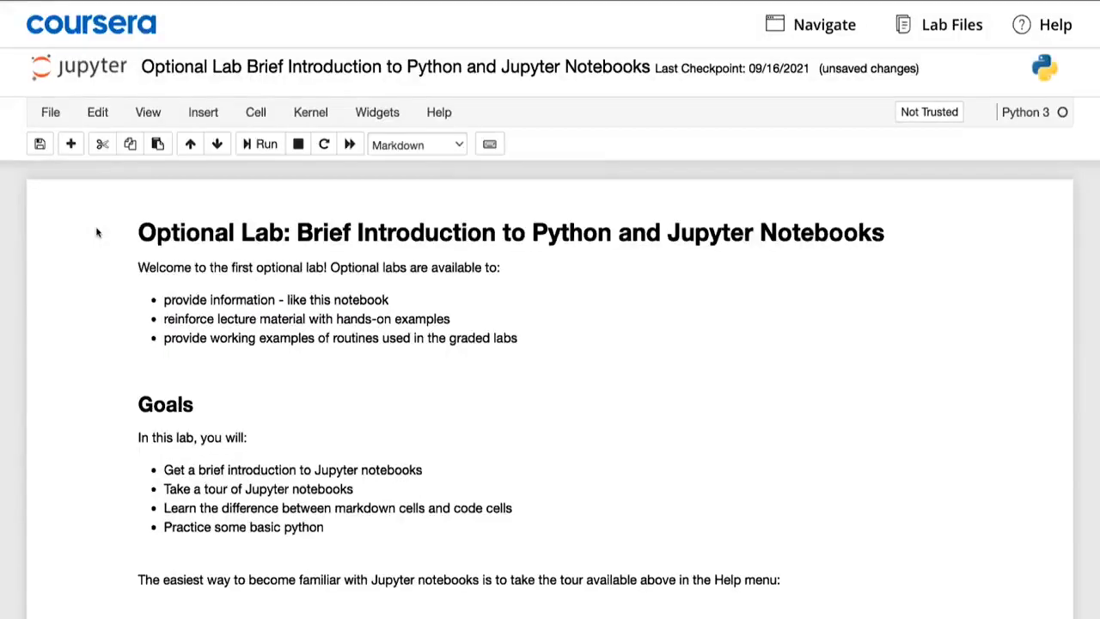
mouse_move(131, 248)
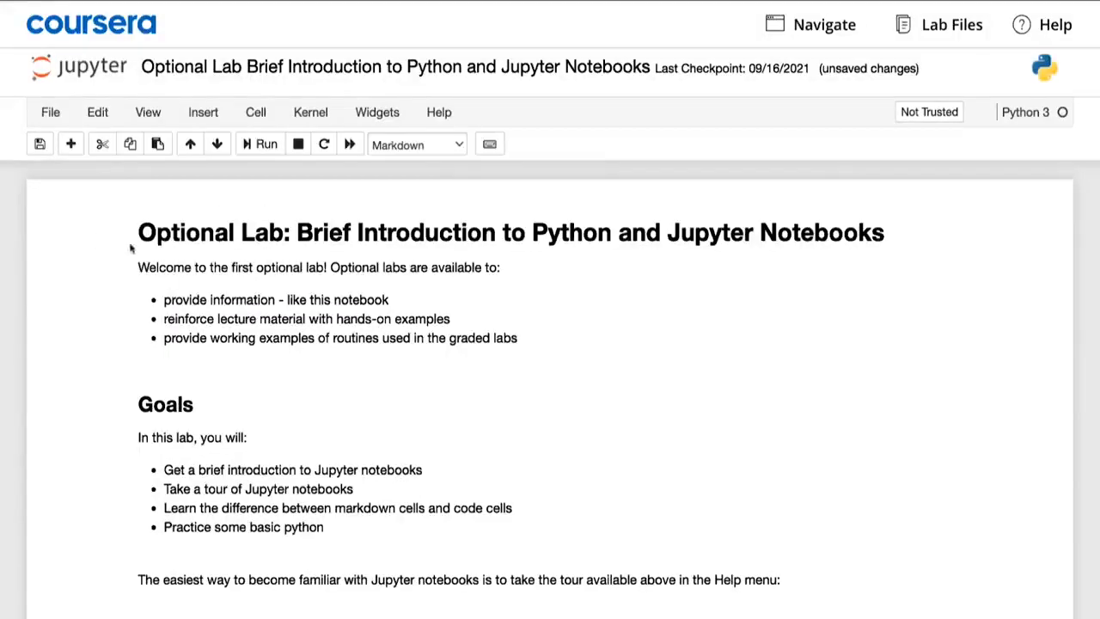
mouse_move(114, 213)
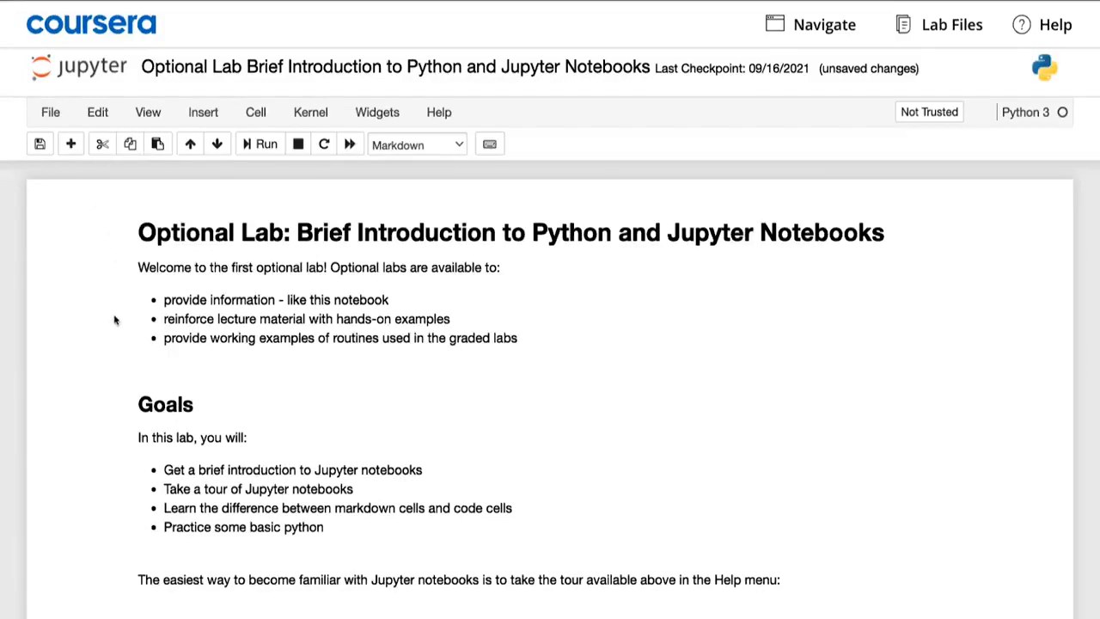
- Glance at the View menu without changing anything and scroll down to the Markdown Cells section
scroll("down", 3)
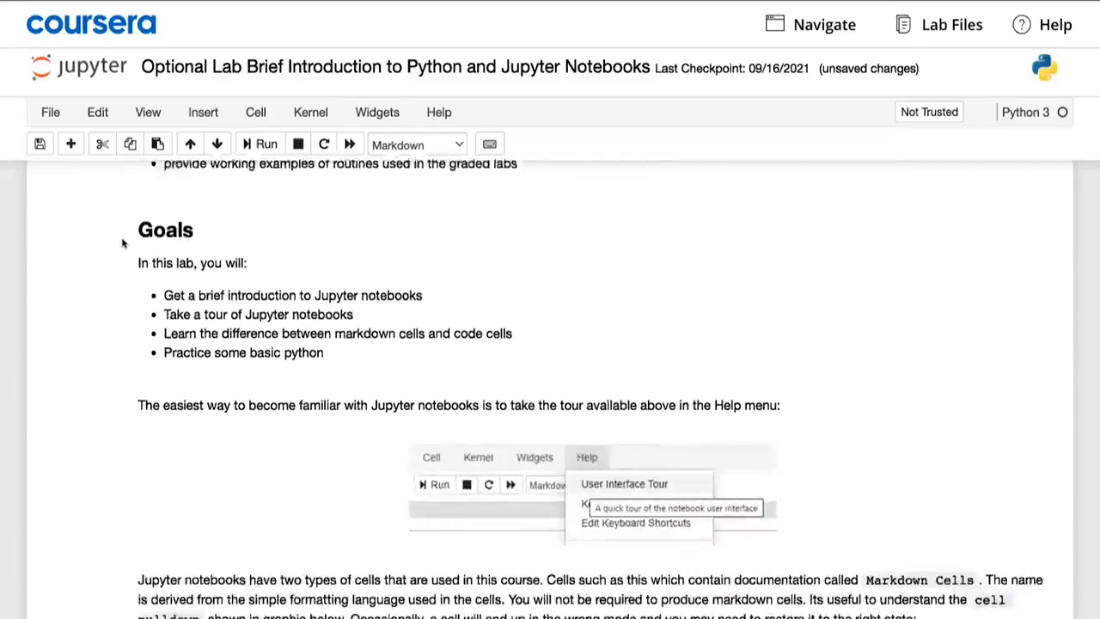
scroll("up", 3)
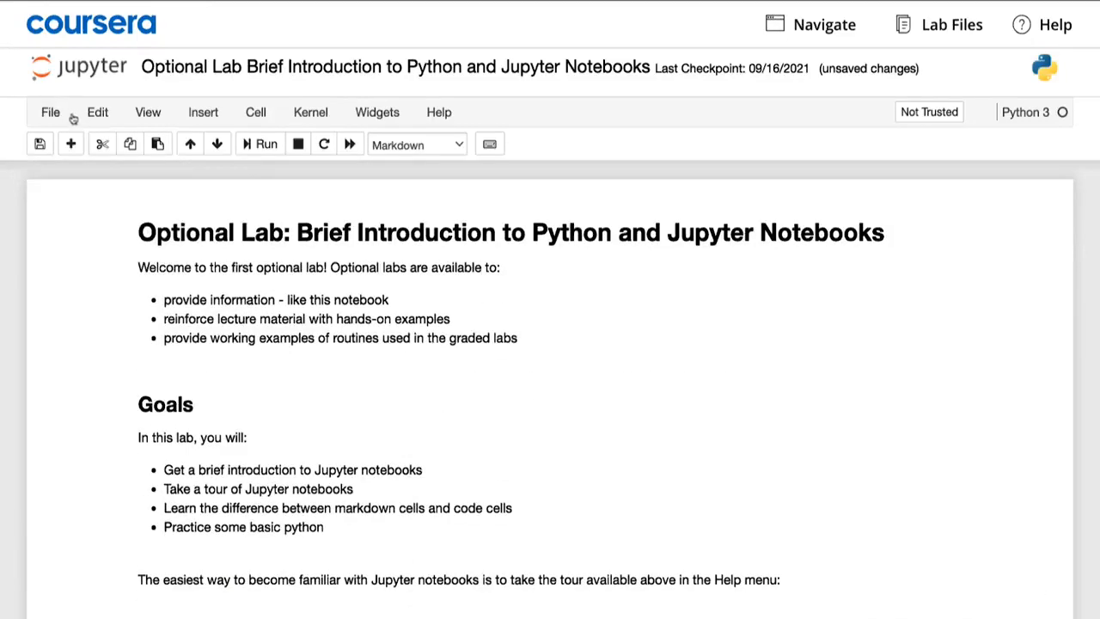
left_click(148, 111)
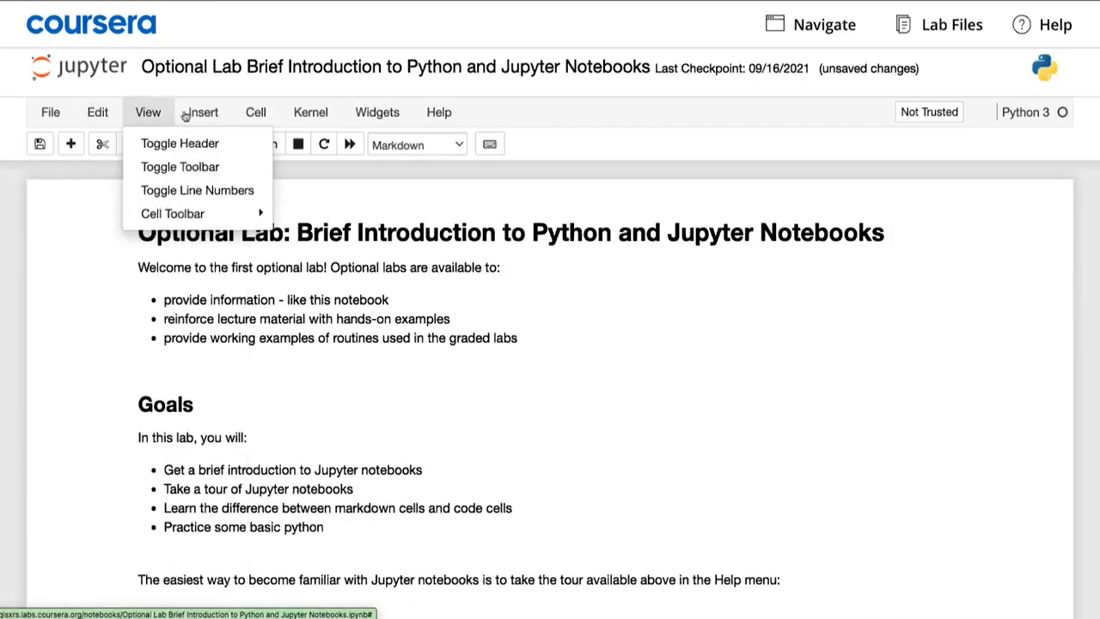
left_click(309, 111)
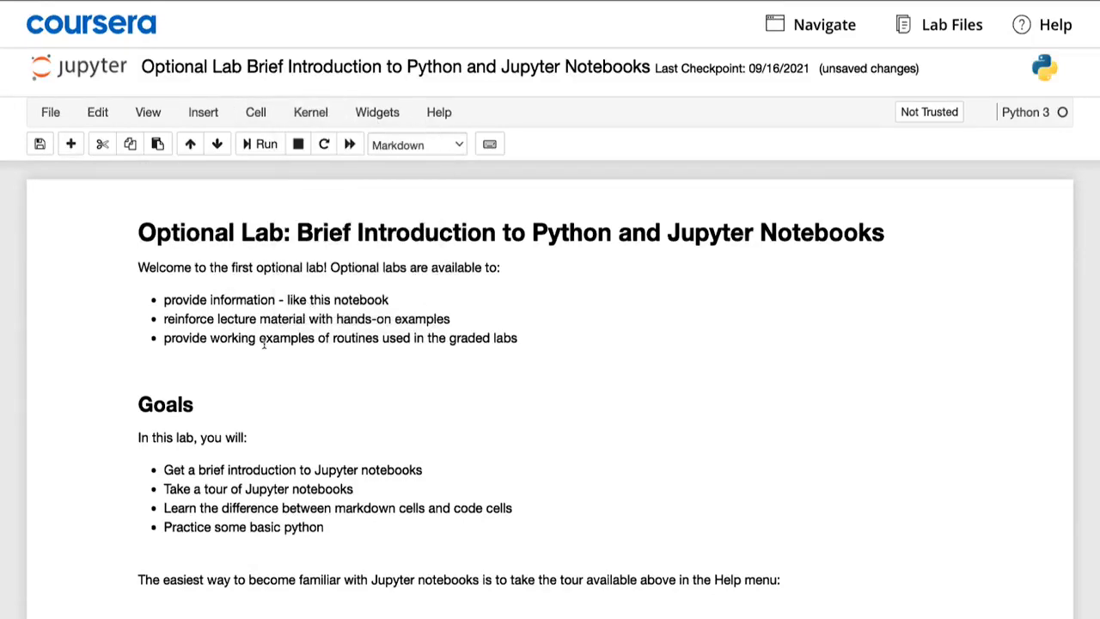
scroll("down", 3)
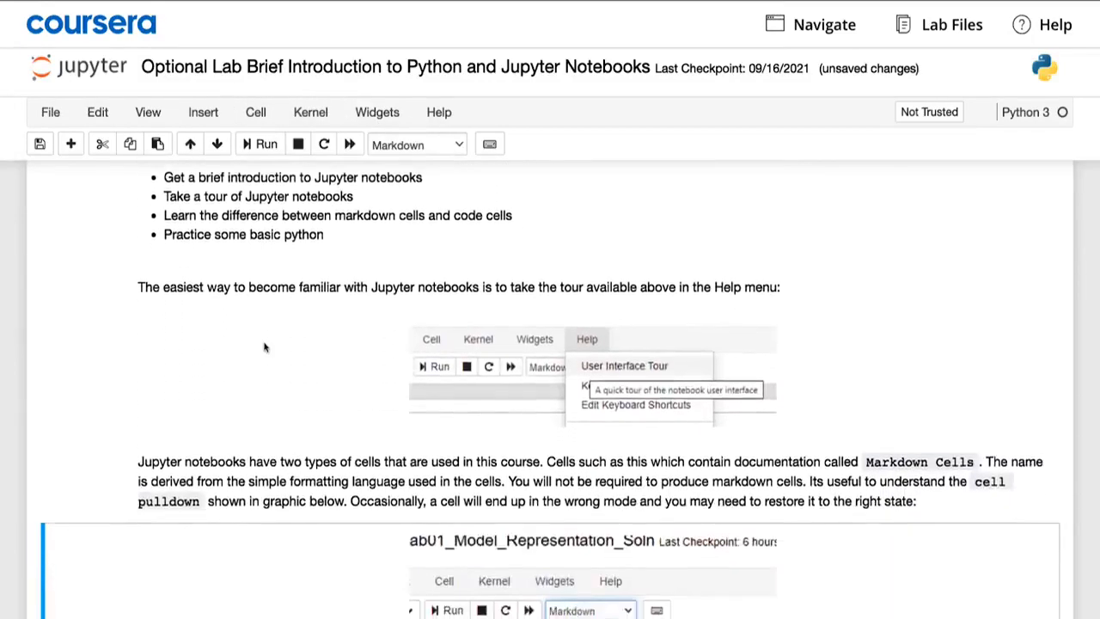
scroll("down", 3)
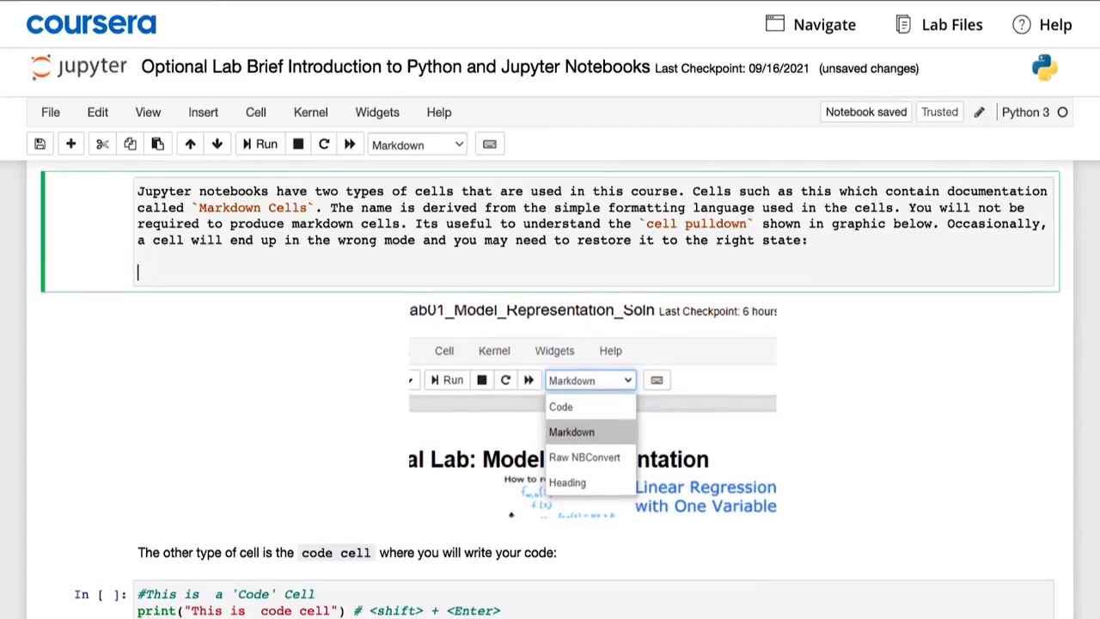
- Add the line "Hi, how are you? ^_^ =). ^_^" to the markdown cell and render it
type("Hi, how a")
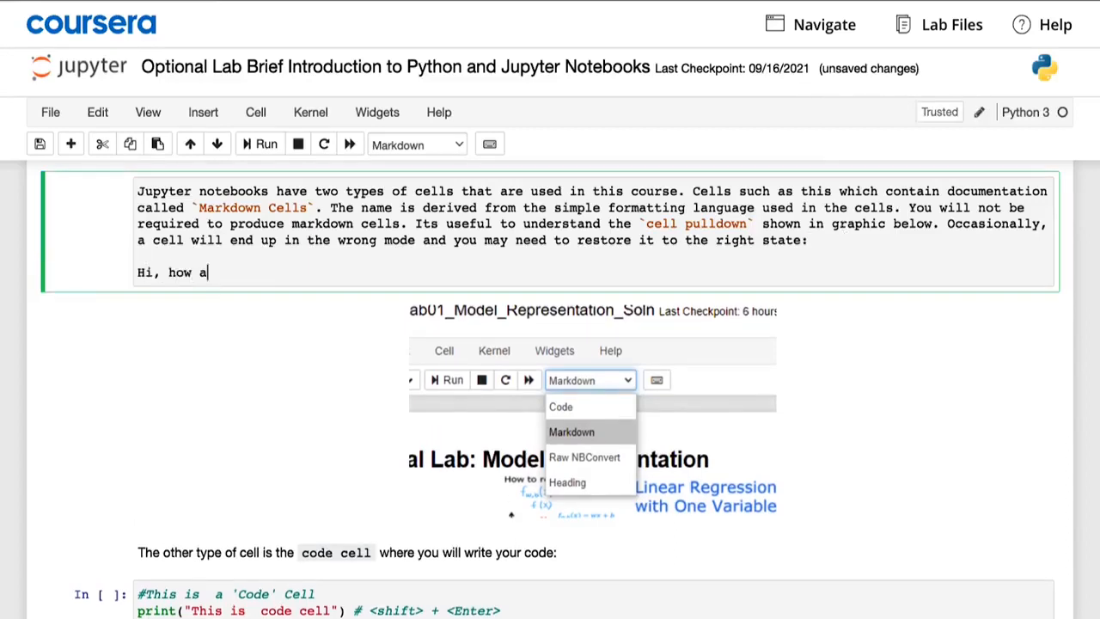
type("re you? ^_^")
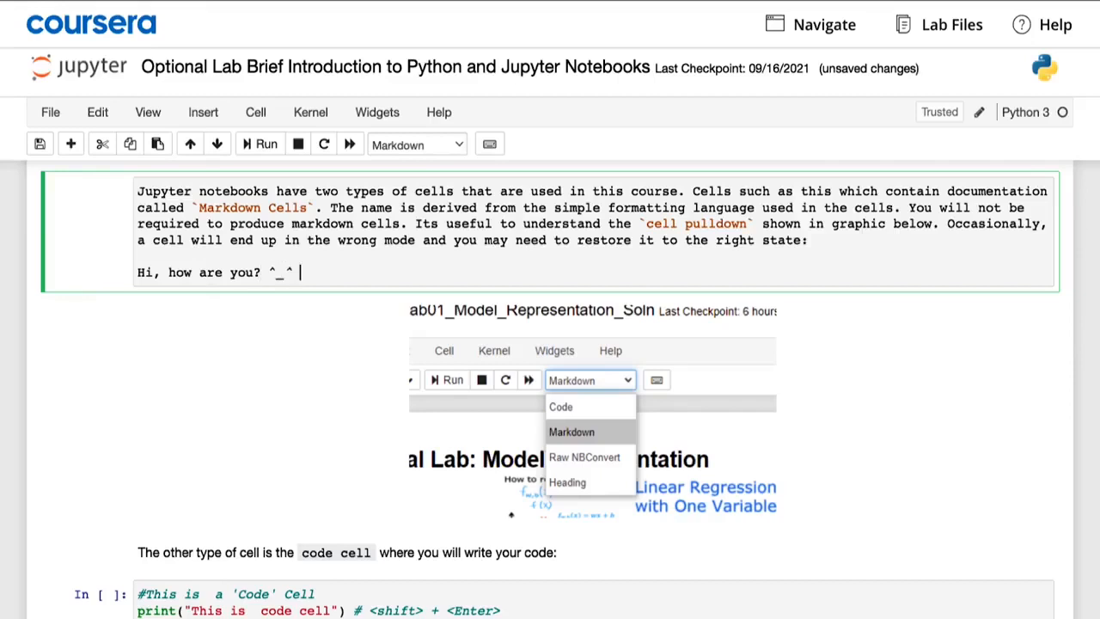
type("=). ^_^")
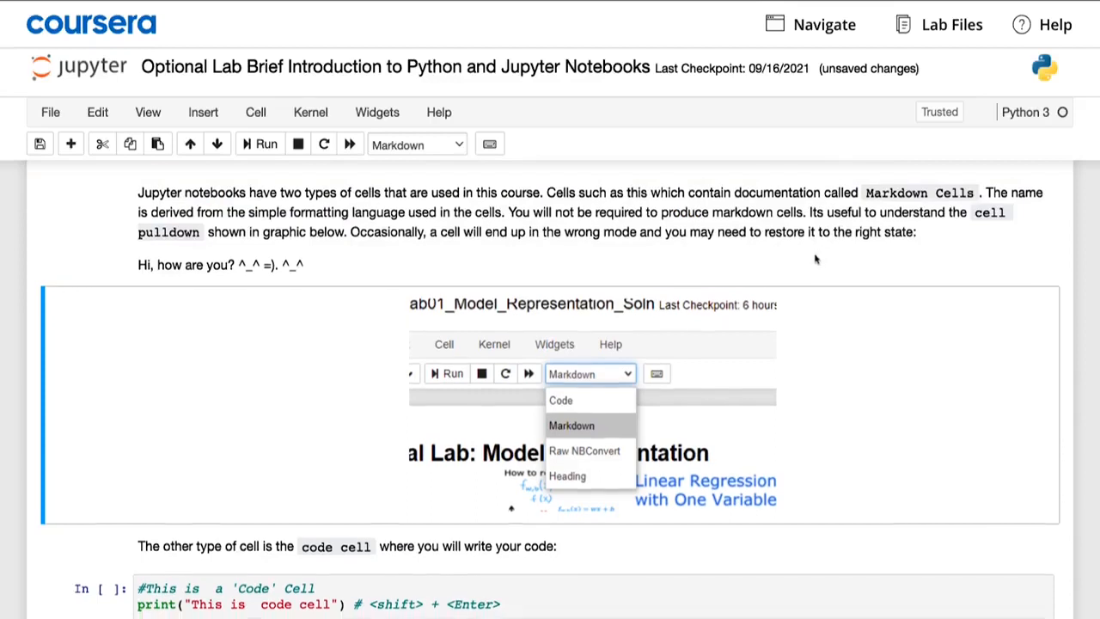
scroll("down", 3)
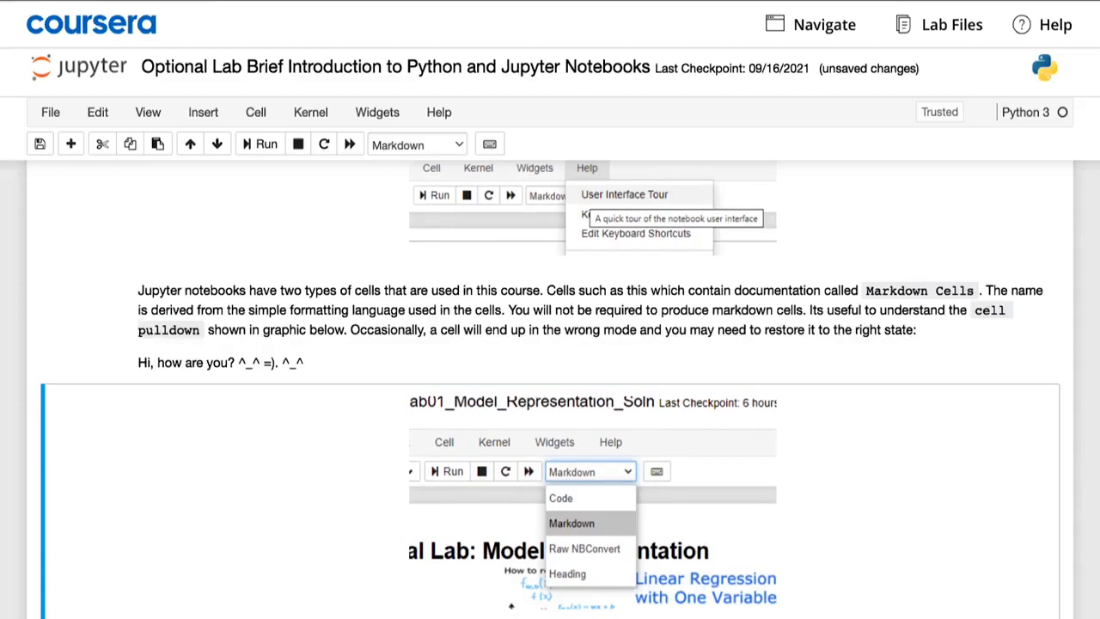
mouse_move(409, 352)
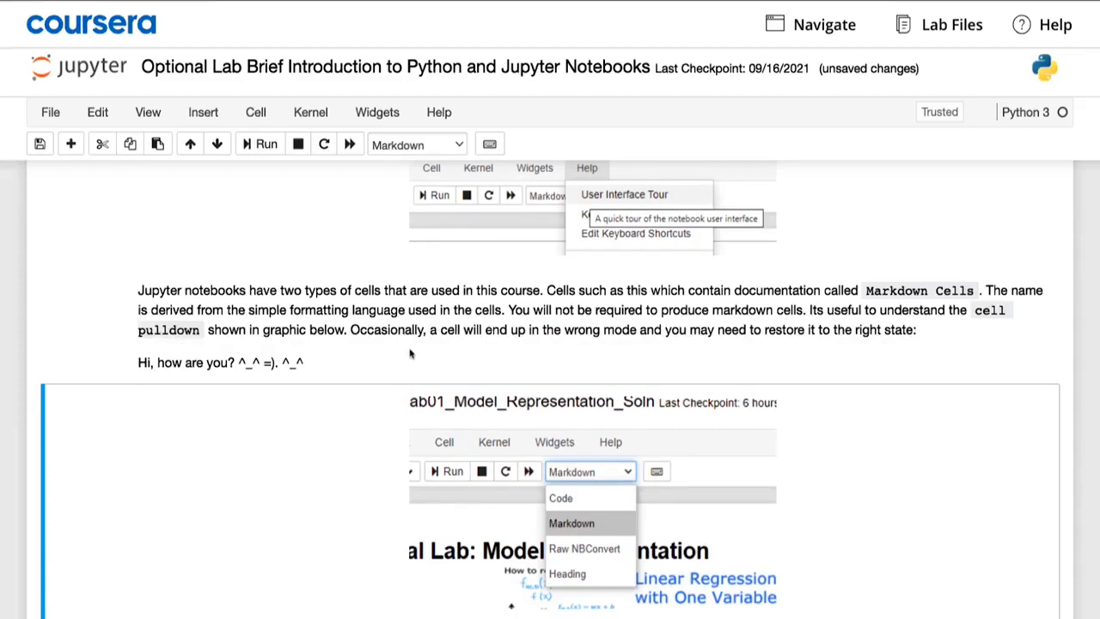
- Run the print statements code cell so it outputs the f-string greeting "hi Andrew!"
scroll("up", 3)
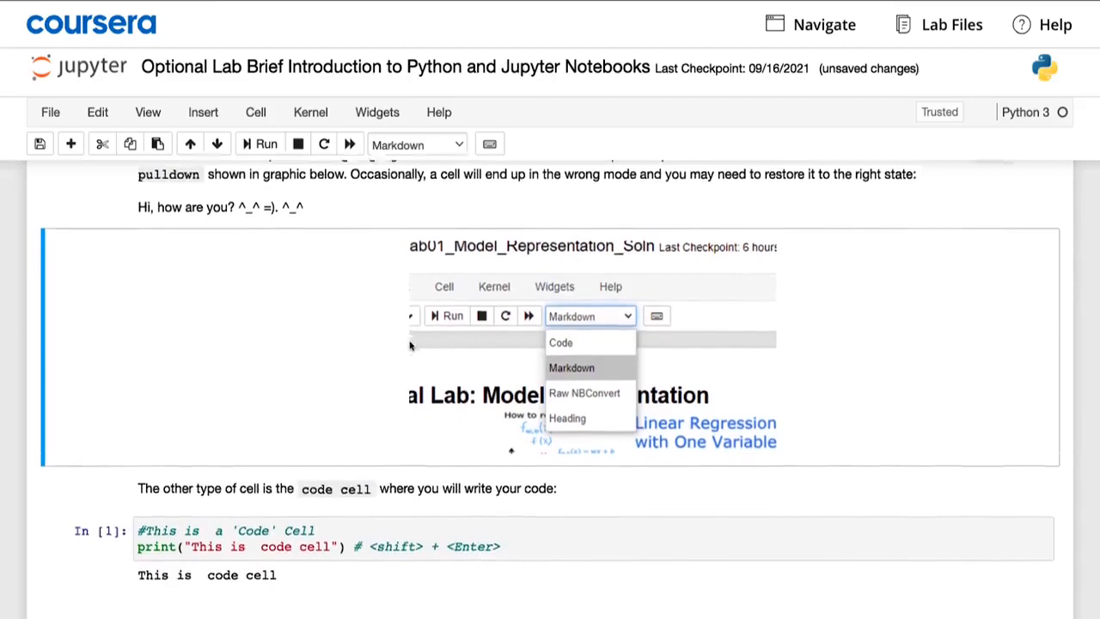
scroll("down", 3)
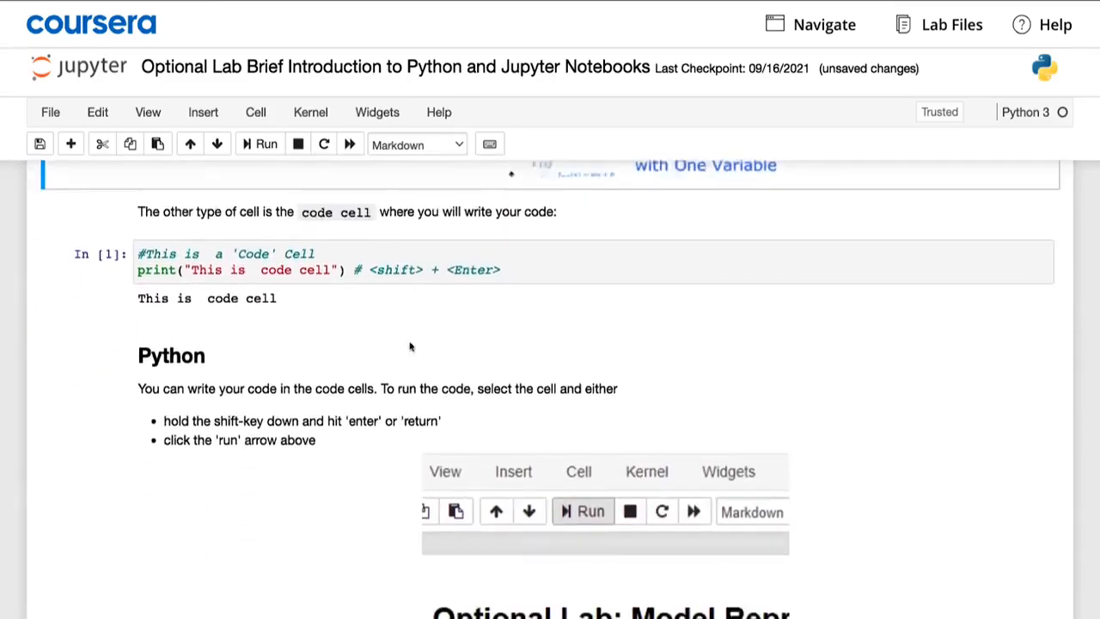
scroll("down", 3)
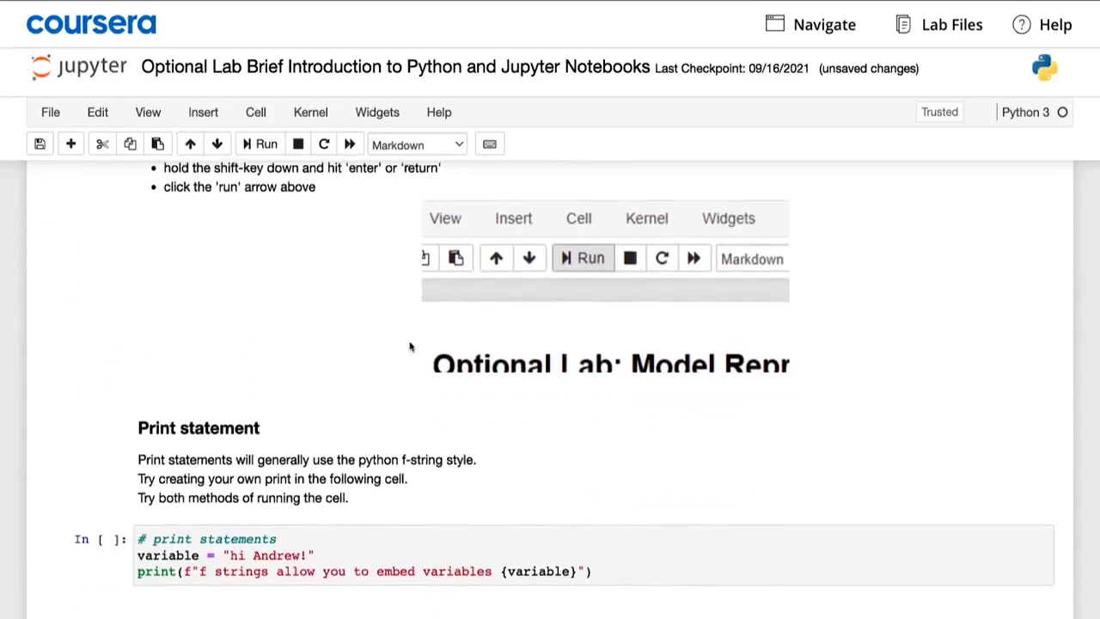
left_click(395, 553)
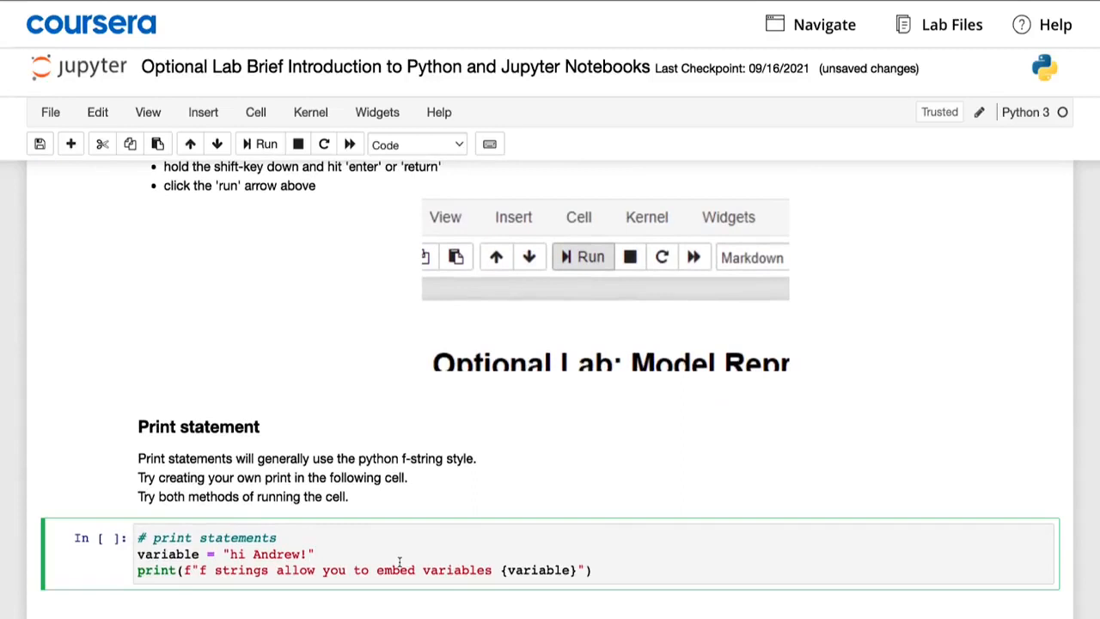
left_click(259, 144)
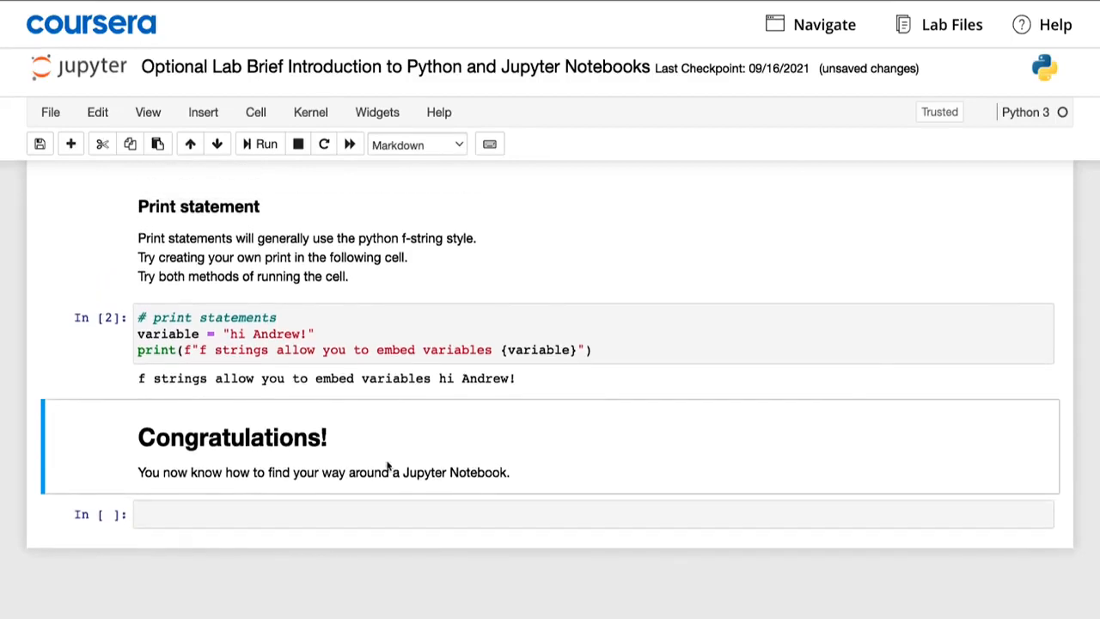
mouse_move(375, 340)
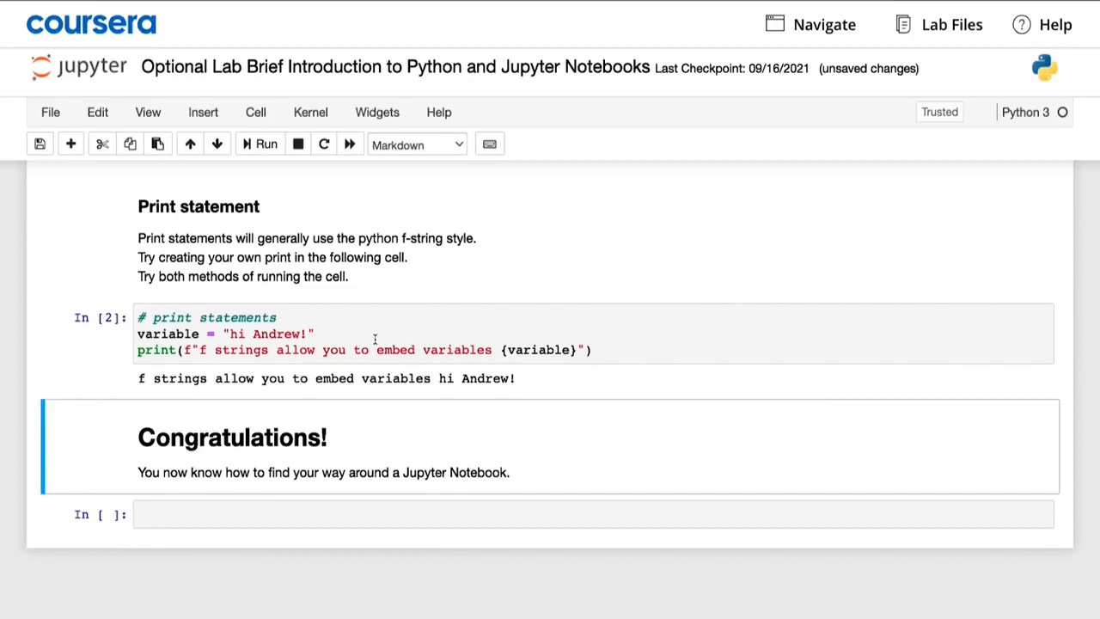
- Select the print statements cell again and place the cursor in its code for editing
scroll("down", 3)
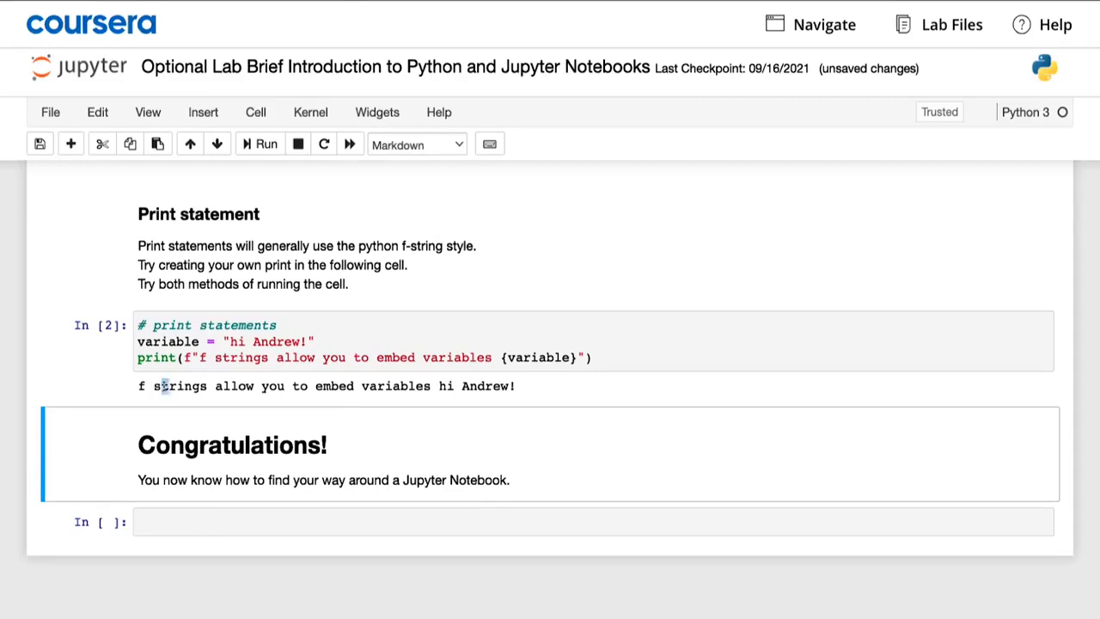
left_click(540, 385)
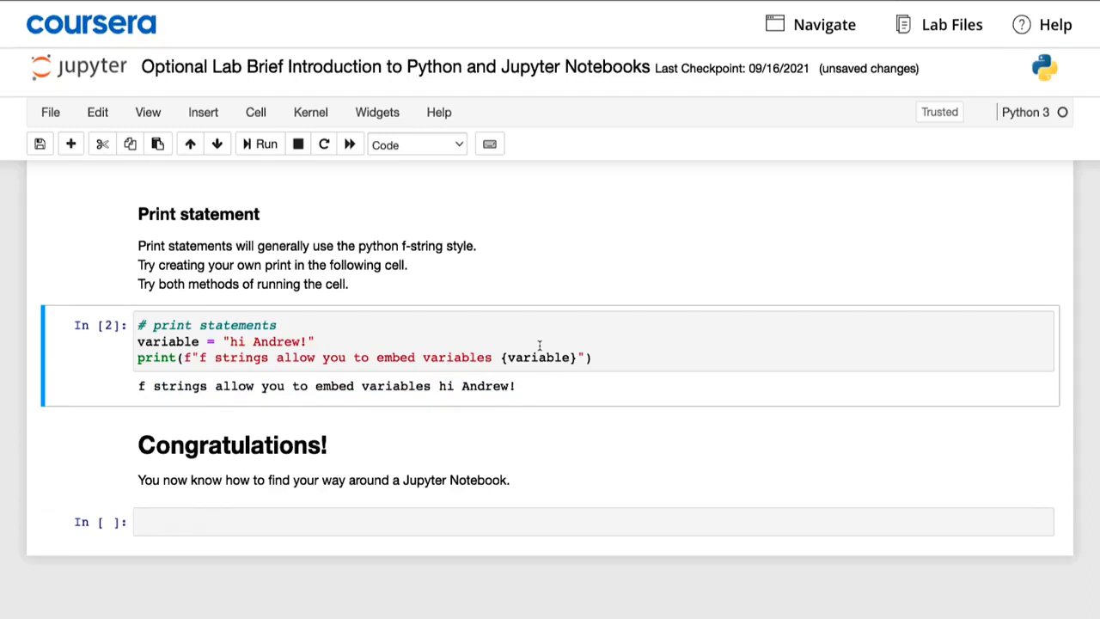
mouse_move(574, 351)
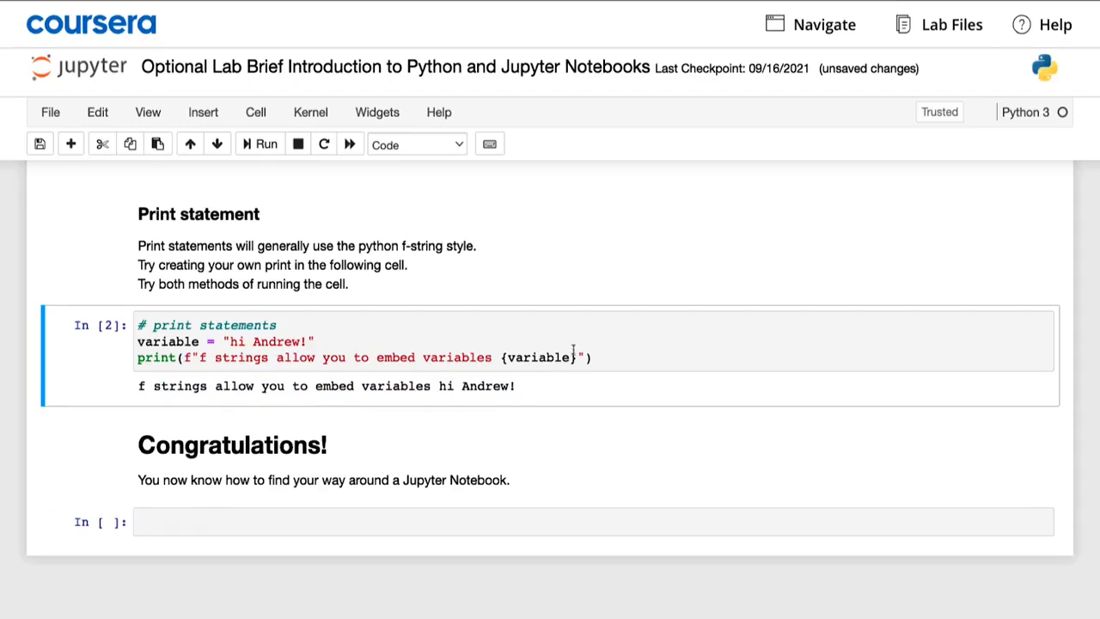
left_click(275, 340)
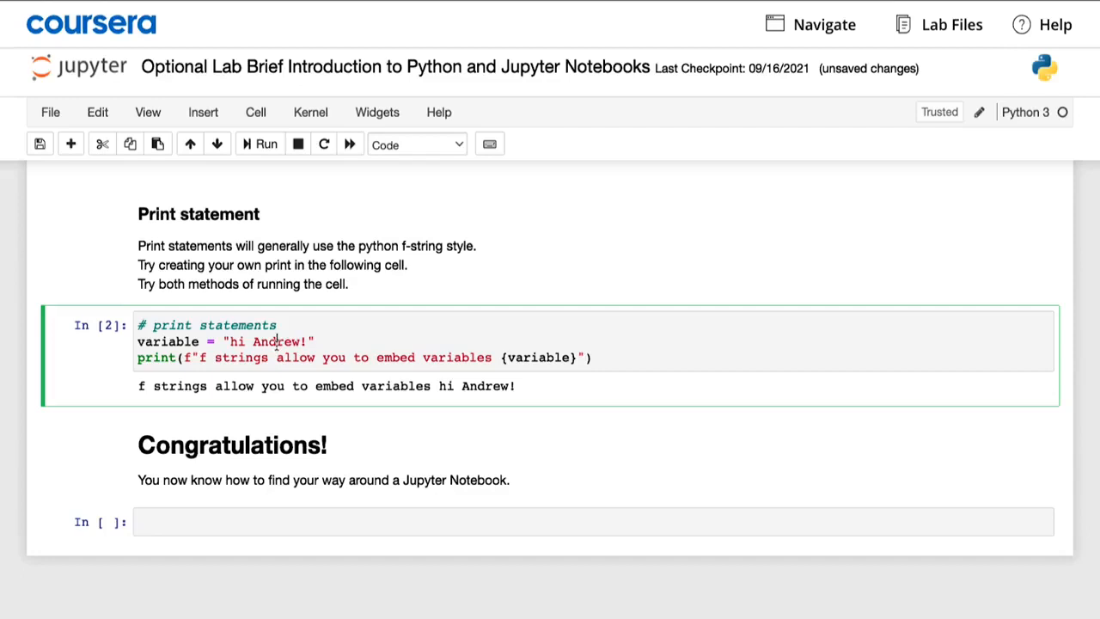